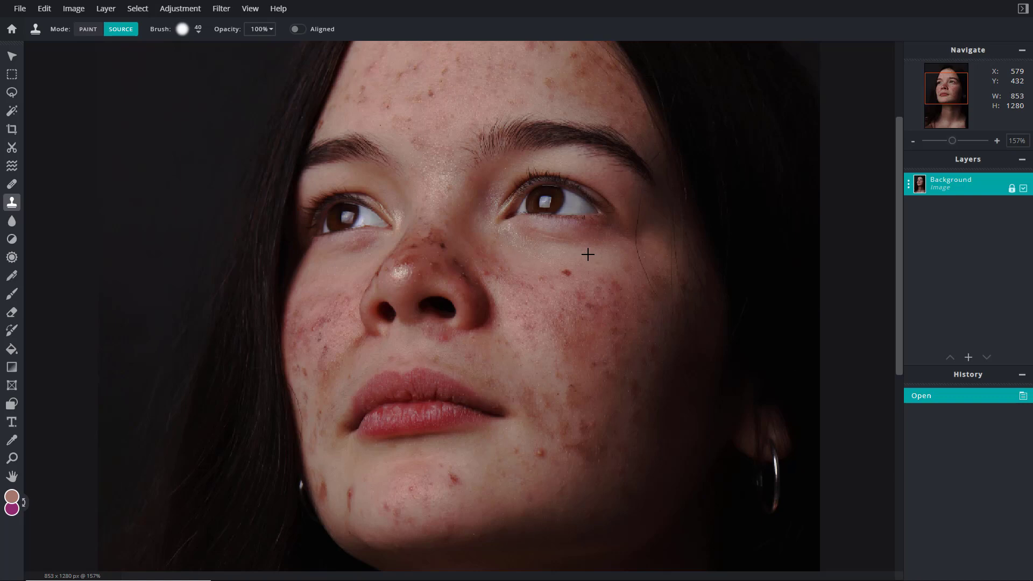
{"action": "mouse_move", "coordinate": [12, 202]}
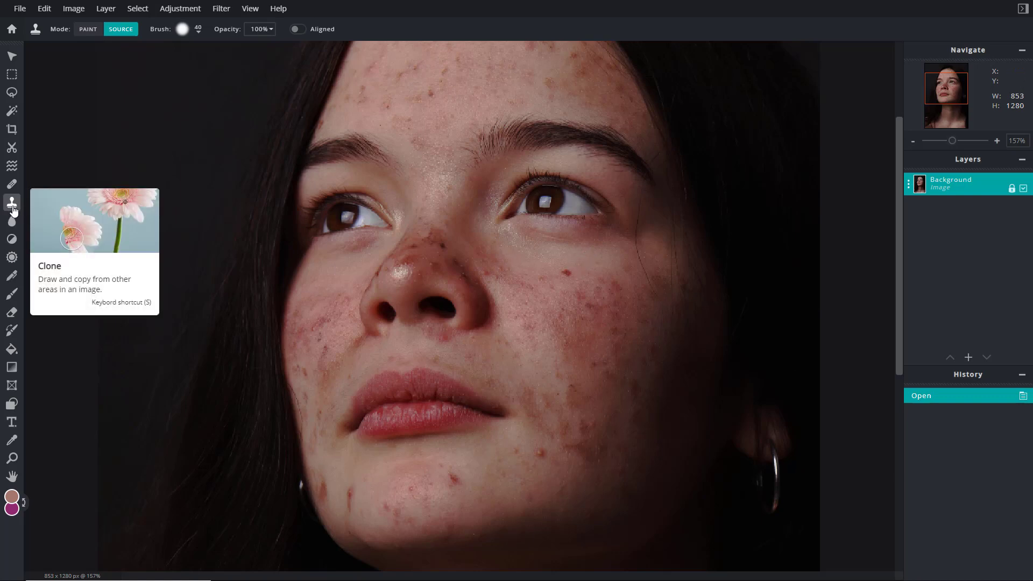
{"action": "mouse_move", "coordinate": [12, 185]}
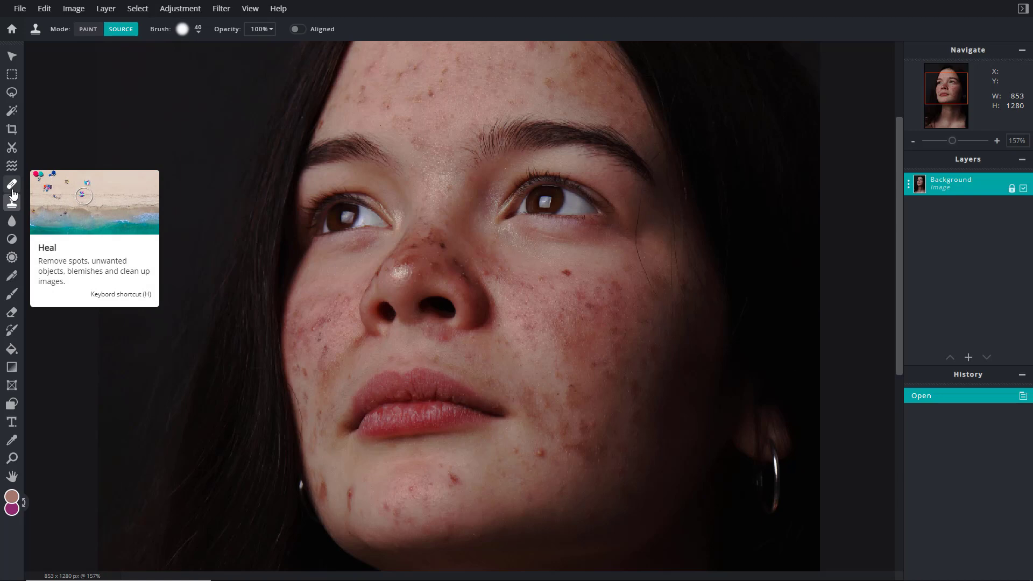
{"action": "mouse_move", "coordinate": [11, 203]}
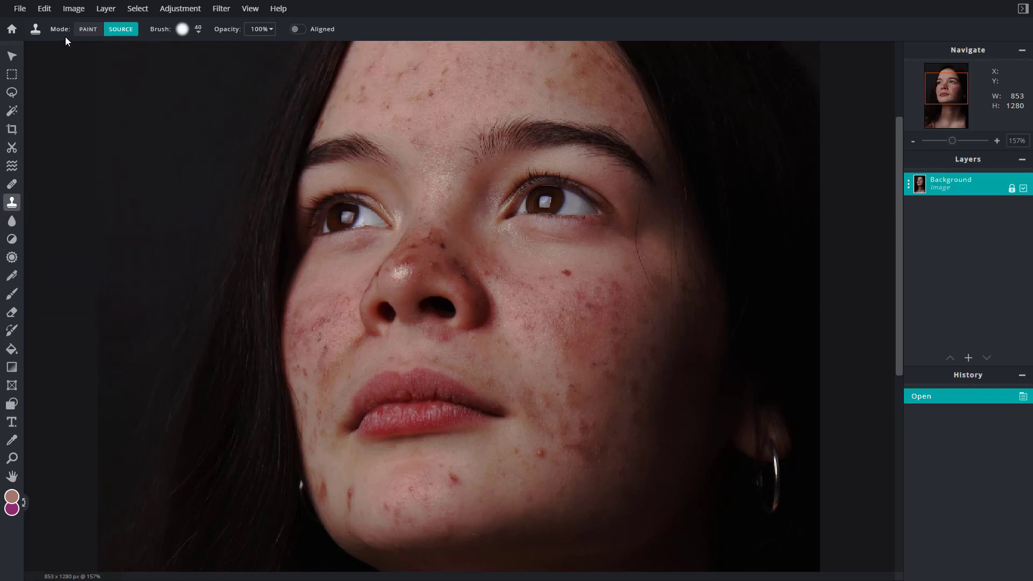
{"action": "mouse_move", "coordinate": [88, 29]}
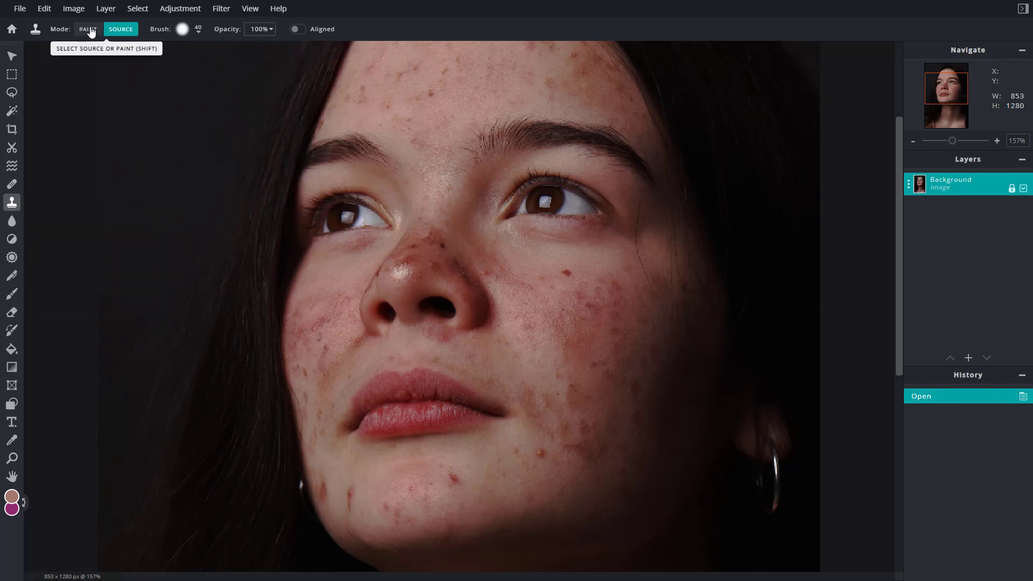
Step: Sample skin beside the nose on the left cheek and stamp it onto right-cheek blemishes
{"action": "left_click", "coordinate": [88, 28]}
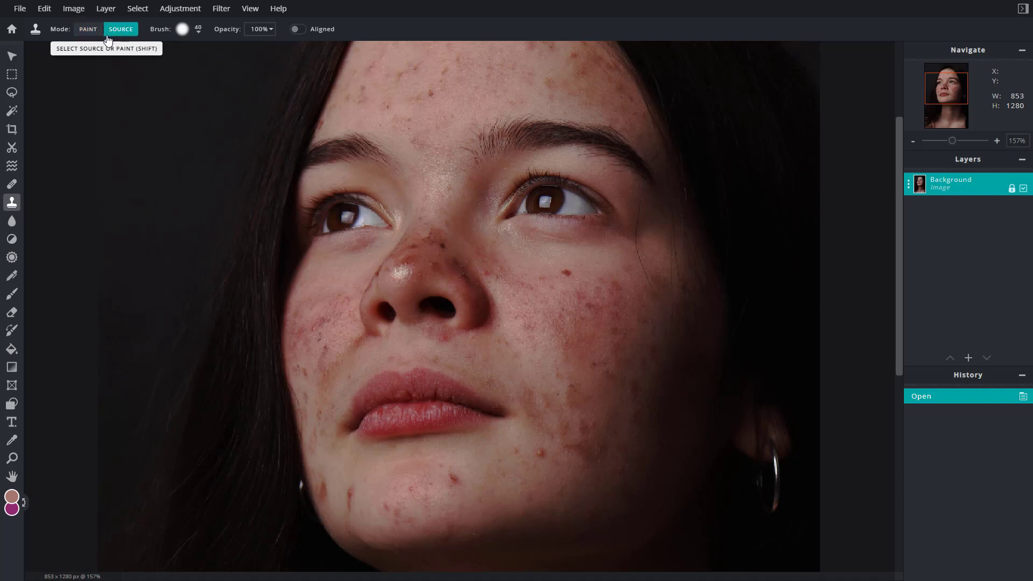
{"action": "left_click", "coordinate": [87, 29]}
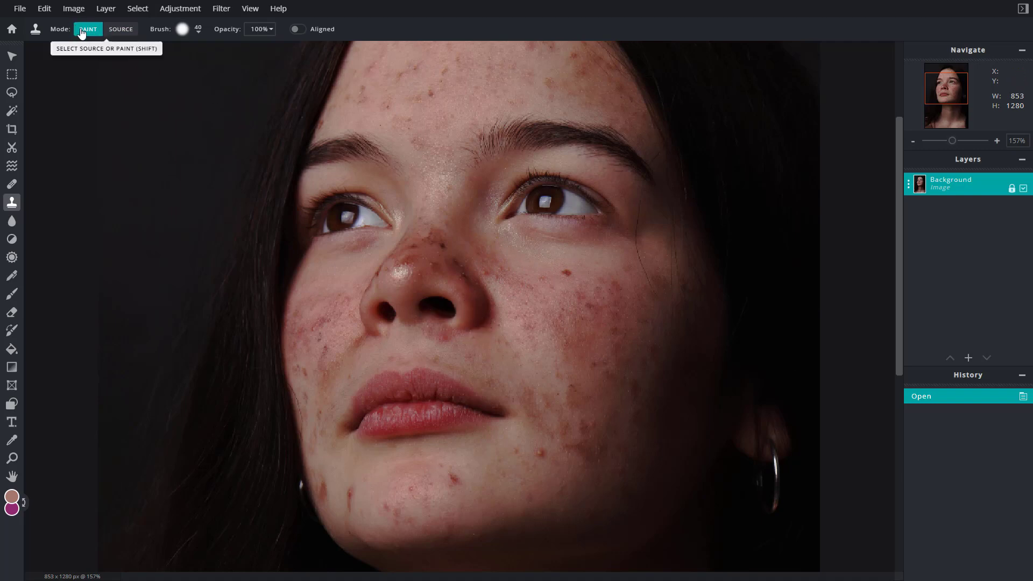
{"action": "mouse_move", "coordinate": [121, 32]}
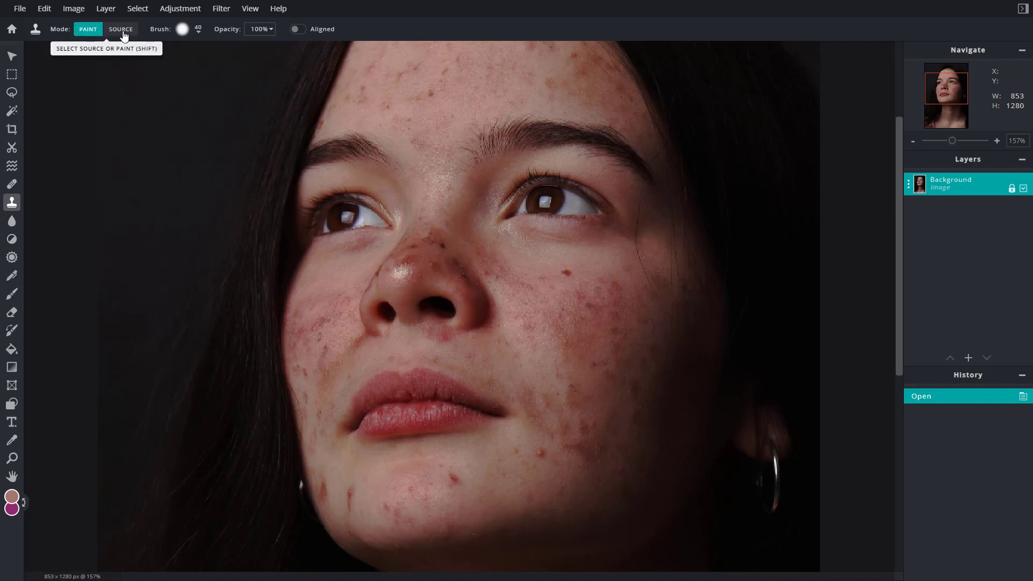
{"action": "left_click", "coordinate": [121, 29]}
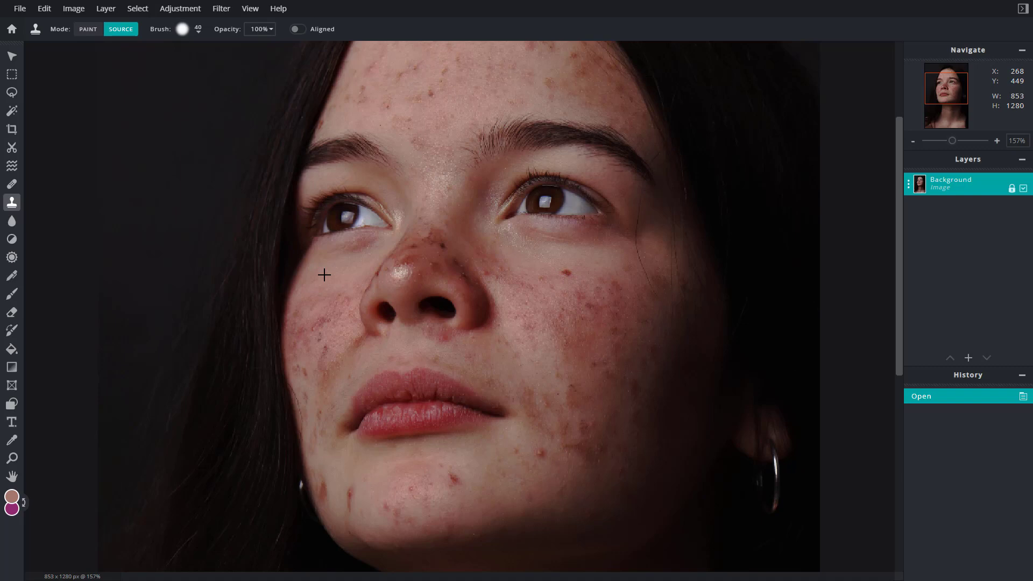
{"action": "mouse_move", "coordinate": [336, 267]}
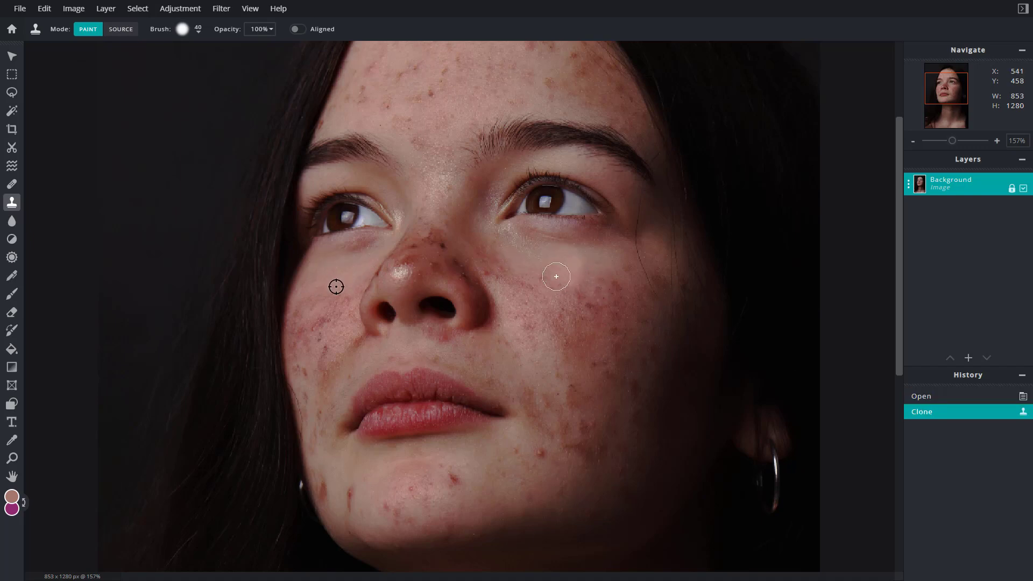
{"action": "left_click", "coordinate": [554, 320]}
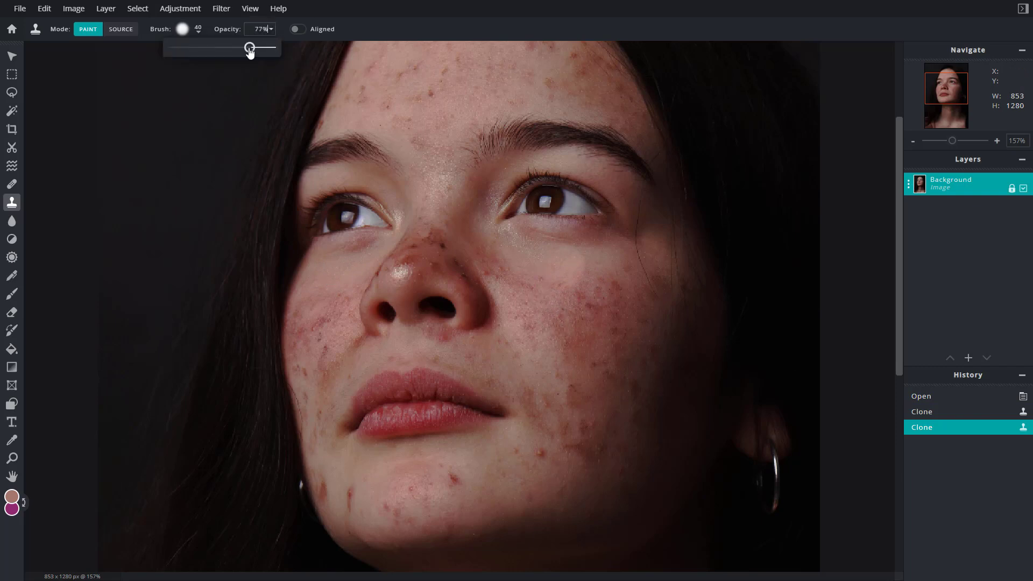
Step: Set clone opacity to 68%, paint across the right cheek, then revert those strokes in History
{"action": "left_click", "coordinate": [588, 268]}
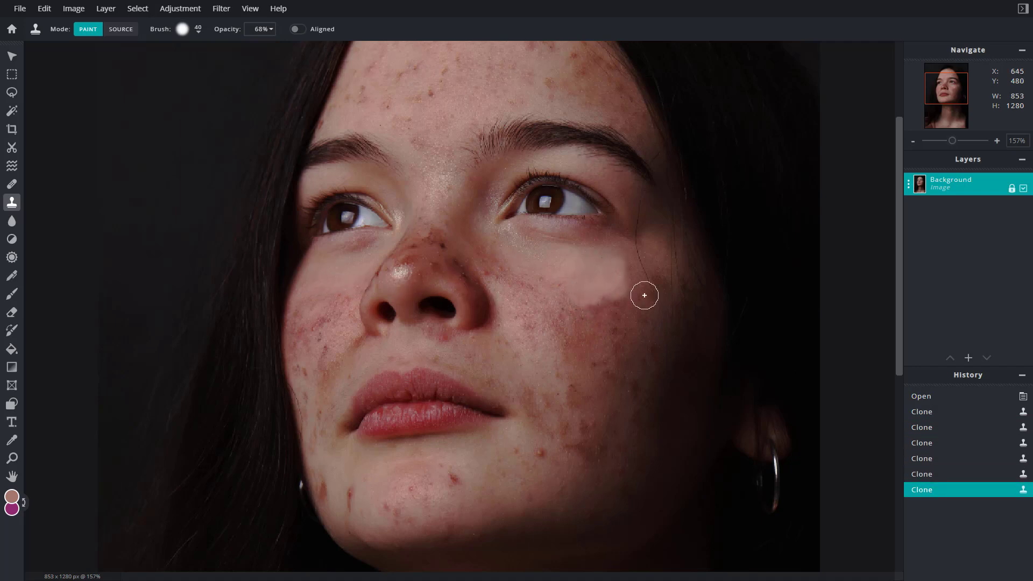
{"action": "left_click_drag", "start_coordinate": [644, 295], "coordinate": [542, 288]}
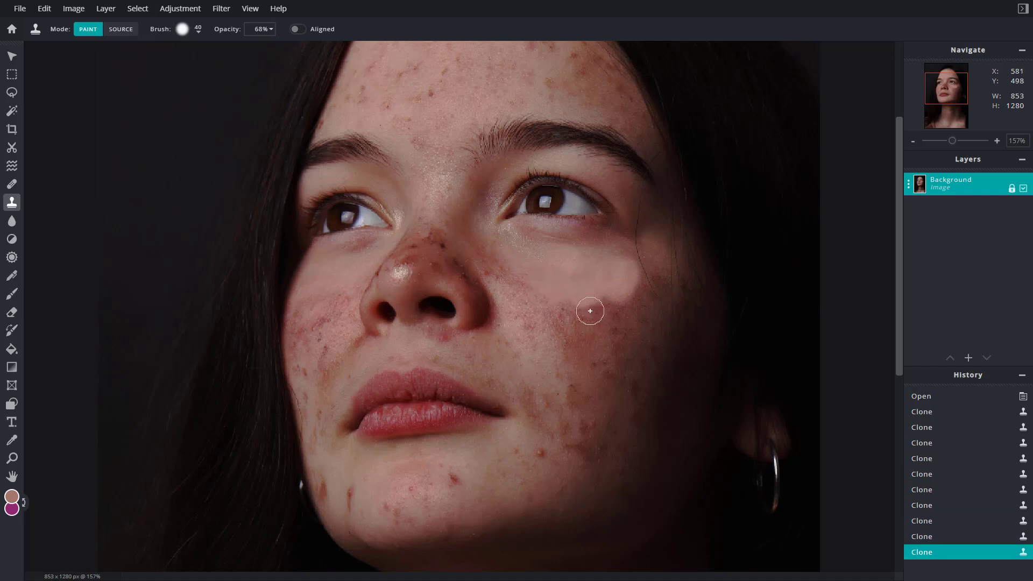
{"action": "mouse_move", "coordinate": [596, 294]}
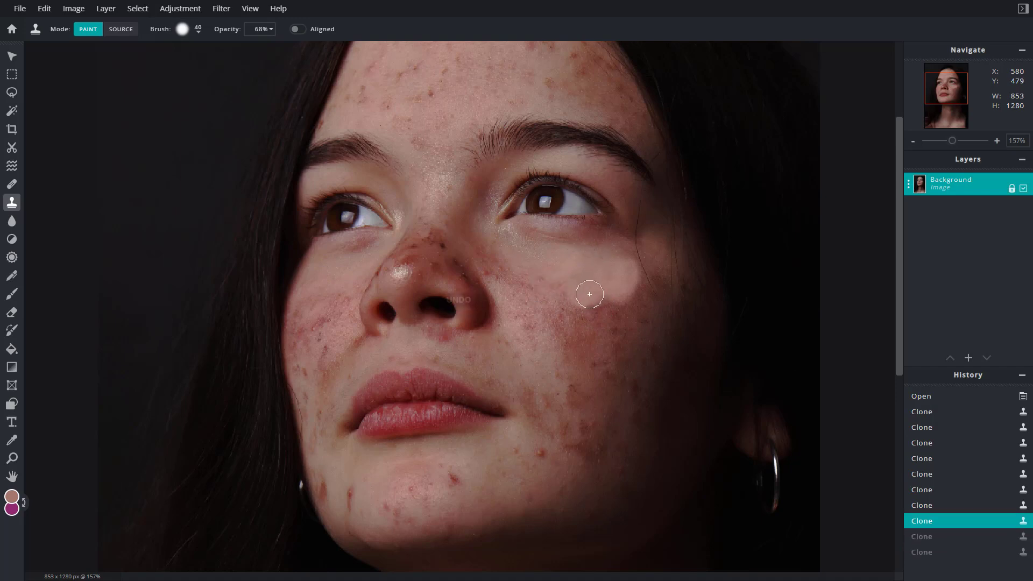
{"action": "left_click", "coordinate": [921, 396]}
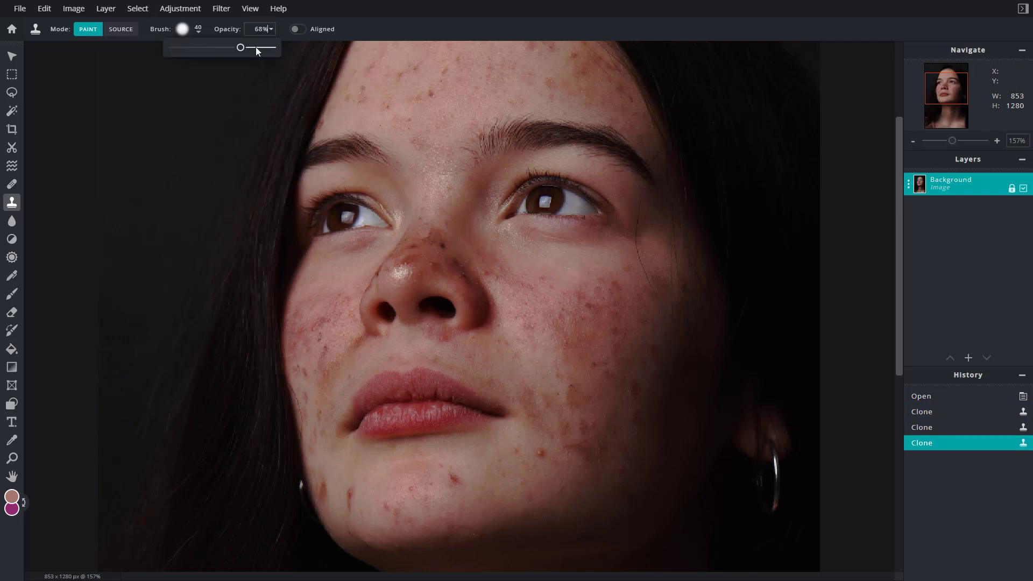
Step: Raise clone opacity to 100%, enable Aligned, sample the right cheek, and paint below the eye
{"action": "left_click_drag", "start_coordinate": [241, 47], "coordinate": [271, 48]}
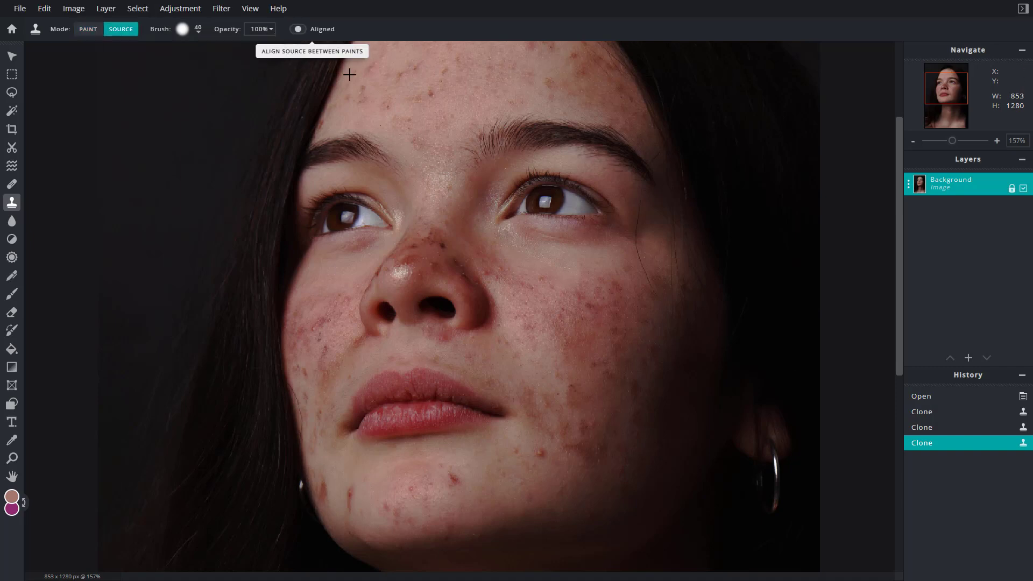
{"action": "left_click", "coordinate": [298, 28]}
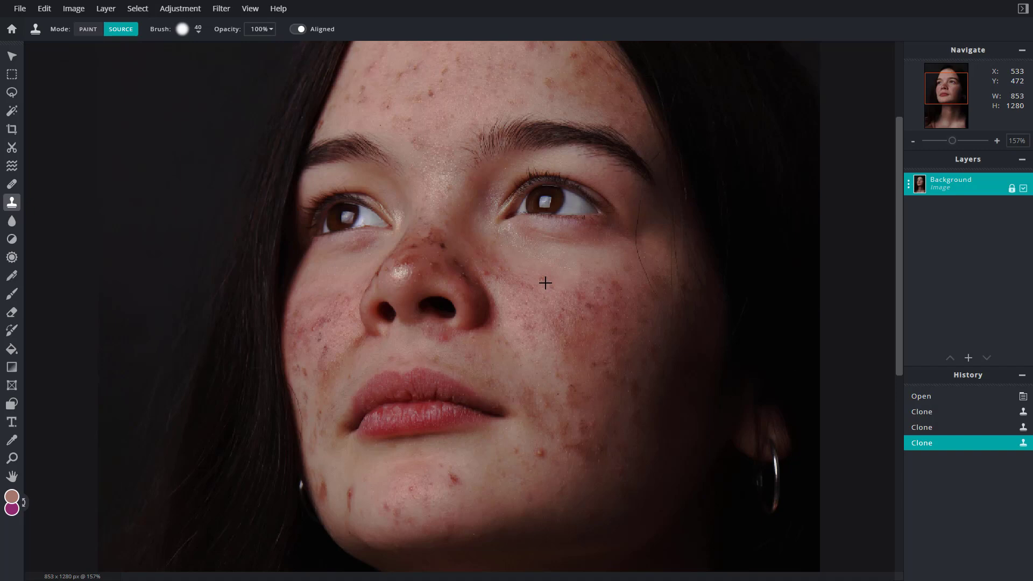
{"action": "left_click", "coordinate": [519, 284]}
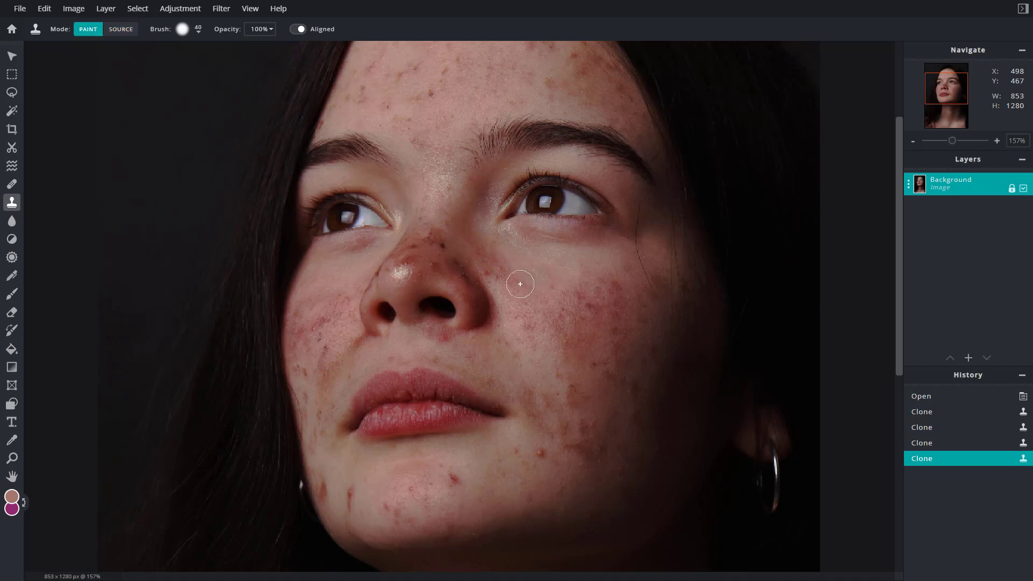
{"action": "left_click_drag", "start_coordinate": [520, 284], "coordinate": [560, 277]}
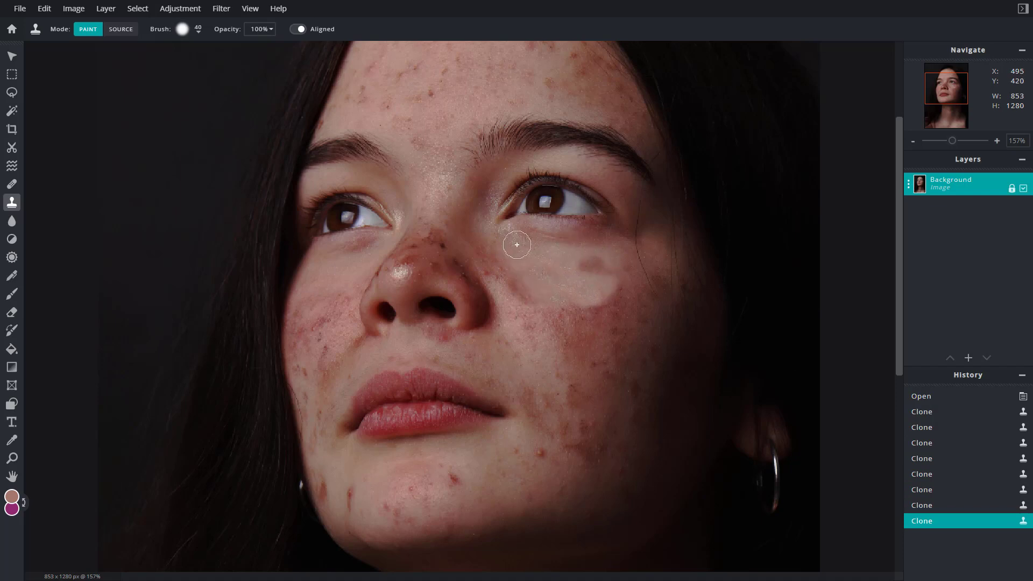
Step: Turn off Aligned, dab clone strokes on the right cheek, then undo them via History
{"action": "left_click", "coordinate": [120, 28]}
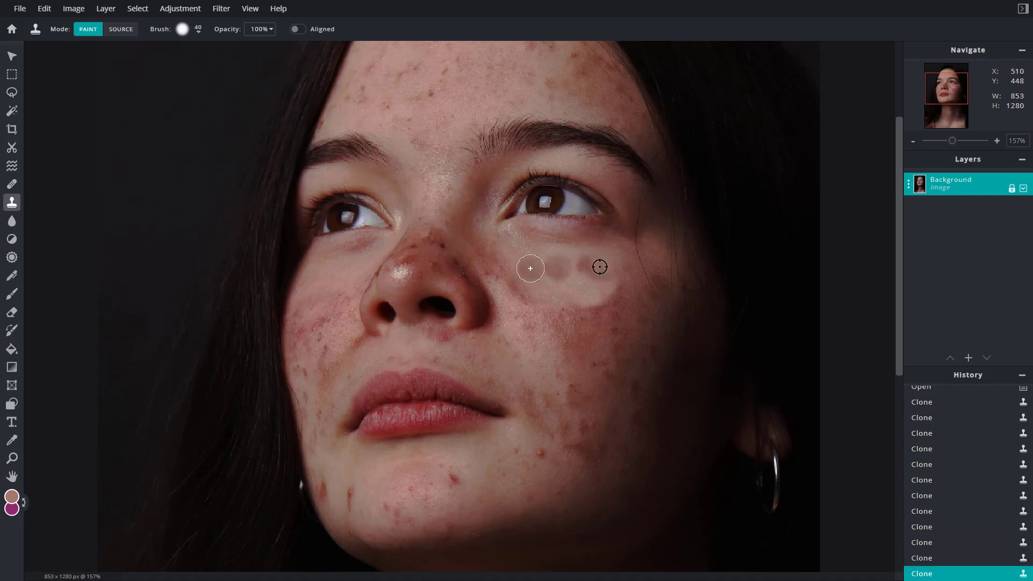
{"action": "left_click_drag", "start_coordinate": [531, 267], "coordinate": [577, 290]}
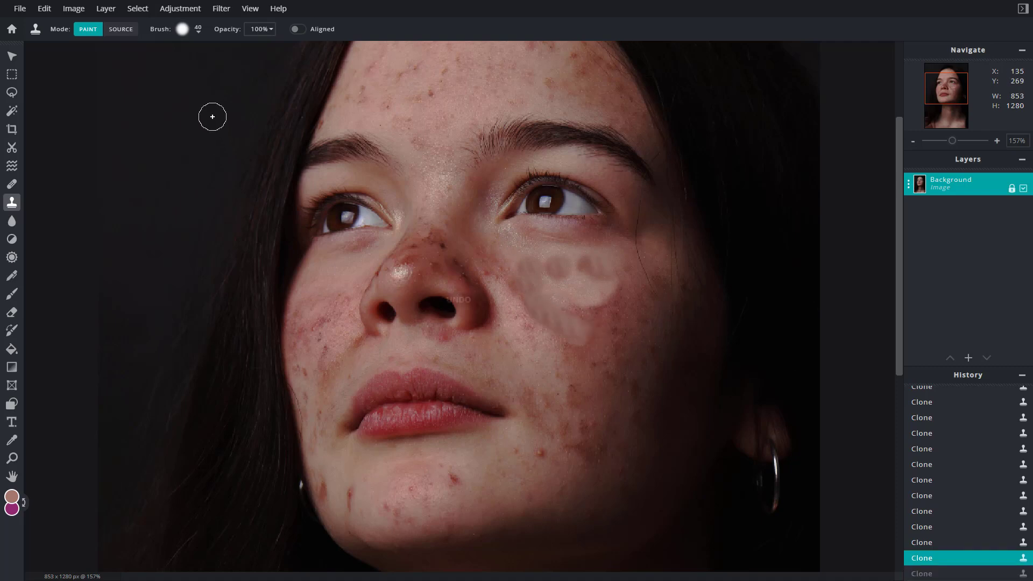
{"action": "left_click_drag", "start_coordinate": [212, 117], "coordinate": [520, 232]}
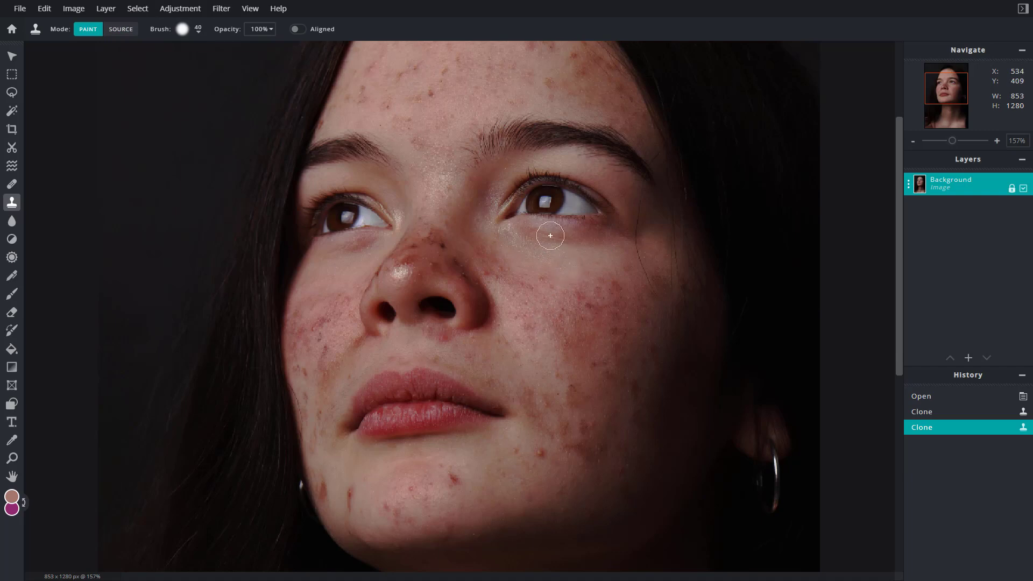
Step: Stamp cloned skin under the right eye and onto a forehead freckle
{"action": "left_click", "coordinate": [120, 28]}
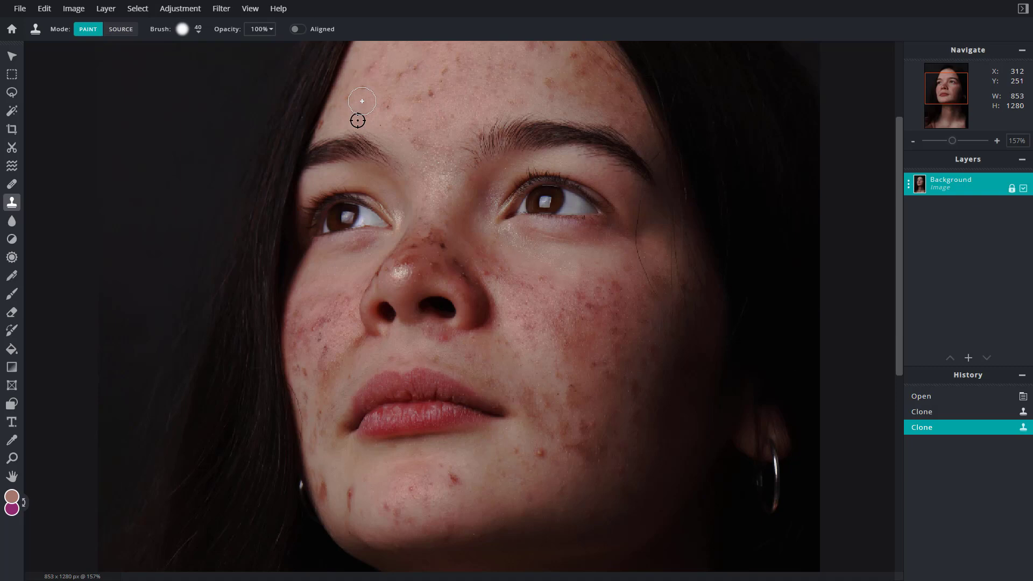
{"action": "left_click", "coordinate": [389, 89]}
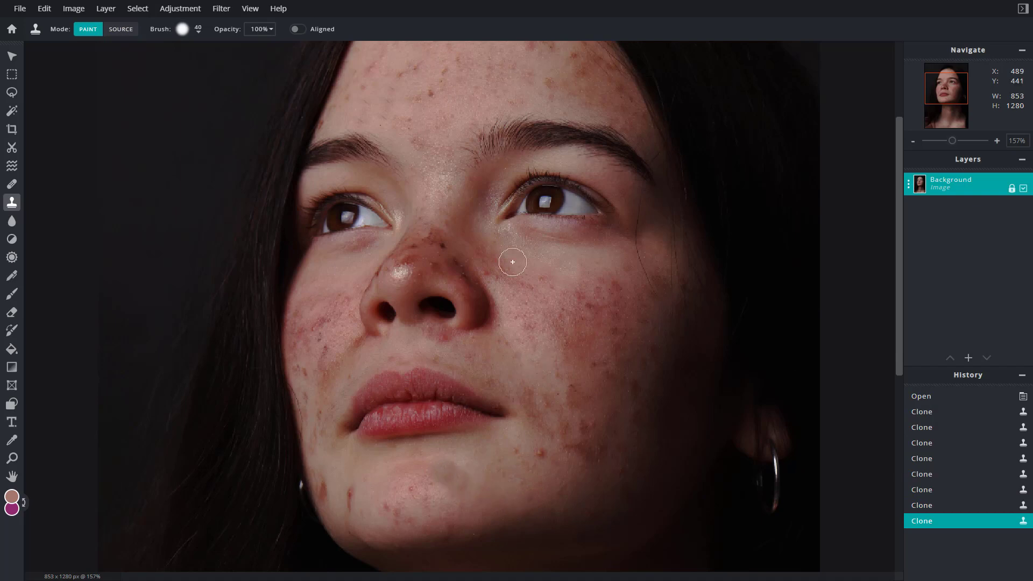
{"action": "mouse_move", "coordinate": [432, 366]}
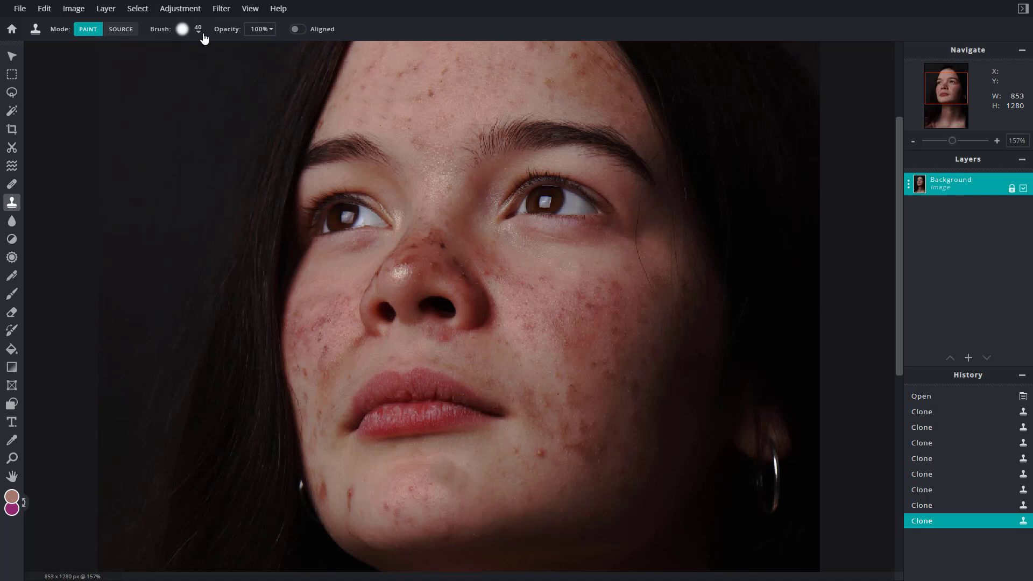
Step: Set the clone brush to 200 px, paint large cheek and nose strokes, then undo them
{"action": "left_click", "coordinate": [182, 29]}
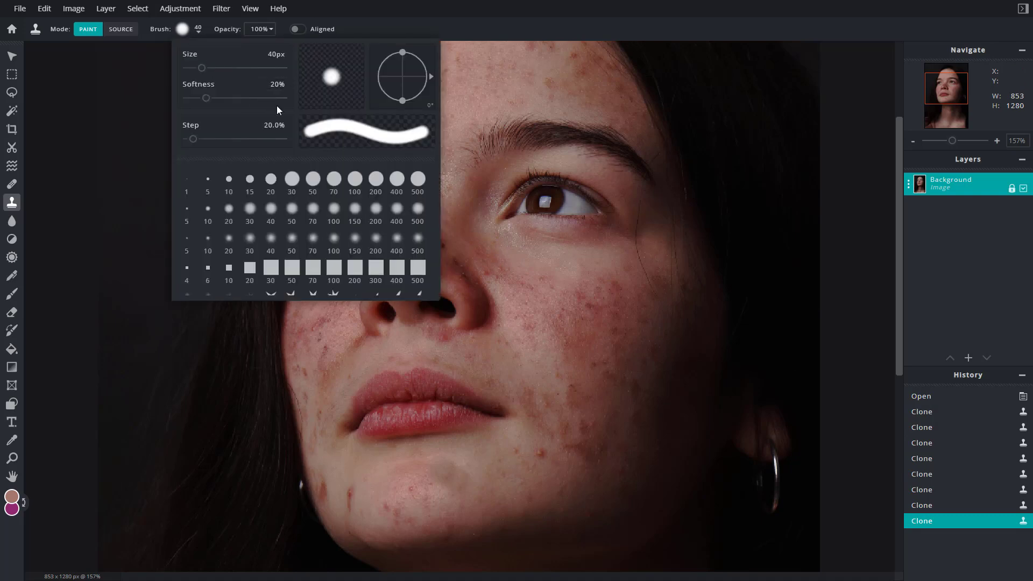
{"action": "mouse_move", "coordinate": [367, 161]}
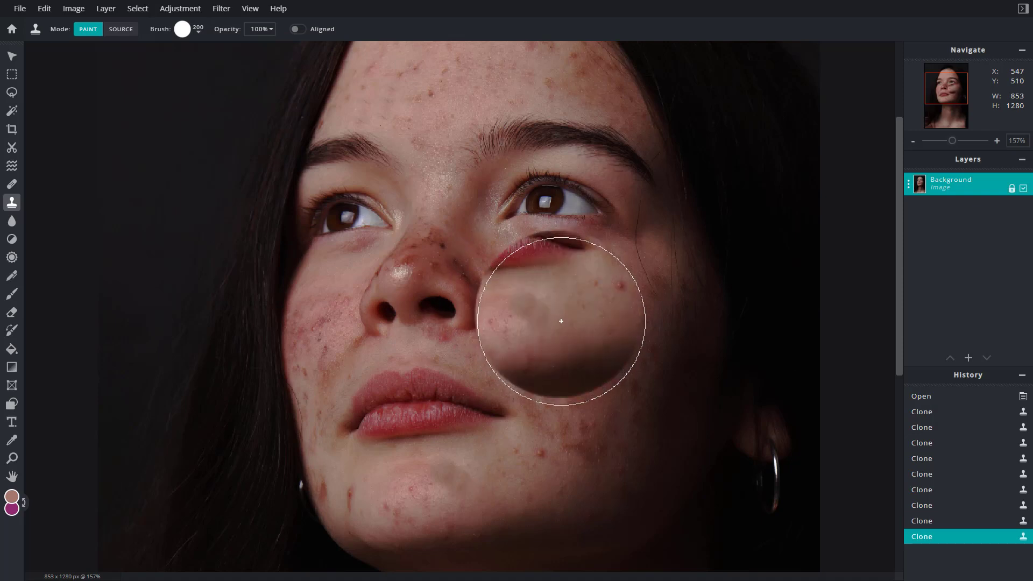
{"action": "left_click_drag", "start_coordinate": [561, 322], "coordinate": [523, 284]}
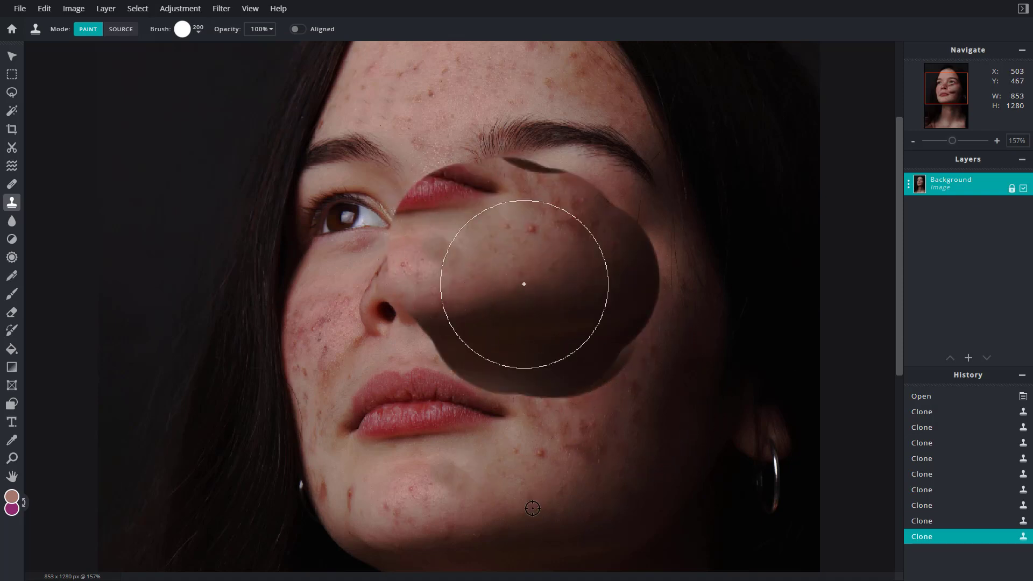
{"action": "left_click_drag", "start_coordinate": [524, 284], "coordinate": [516, 371]}
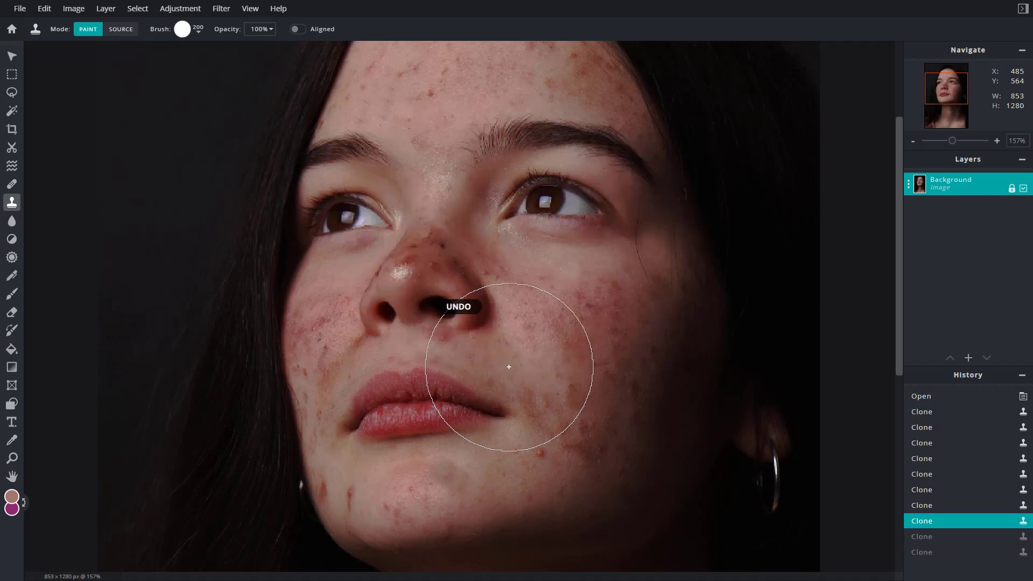
{"action": "mouse_move", "coordinate": [518, 341]}
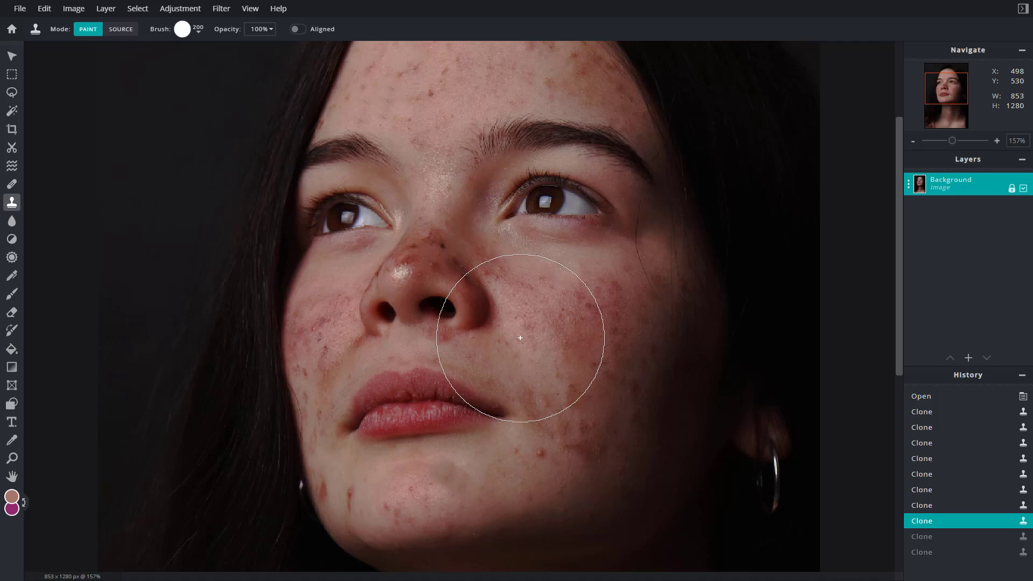
{"action": "left_click", "coordinate": [519, 338]}
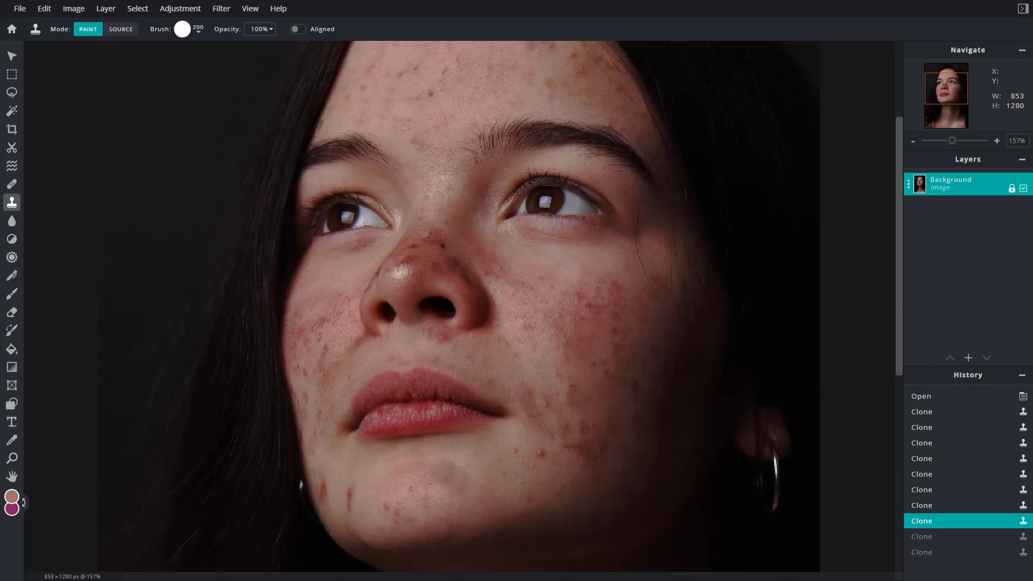